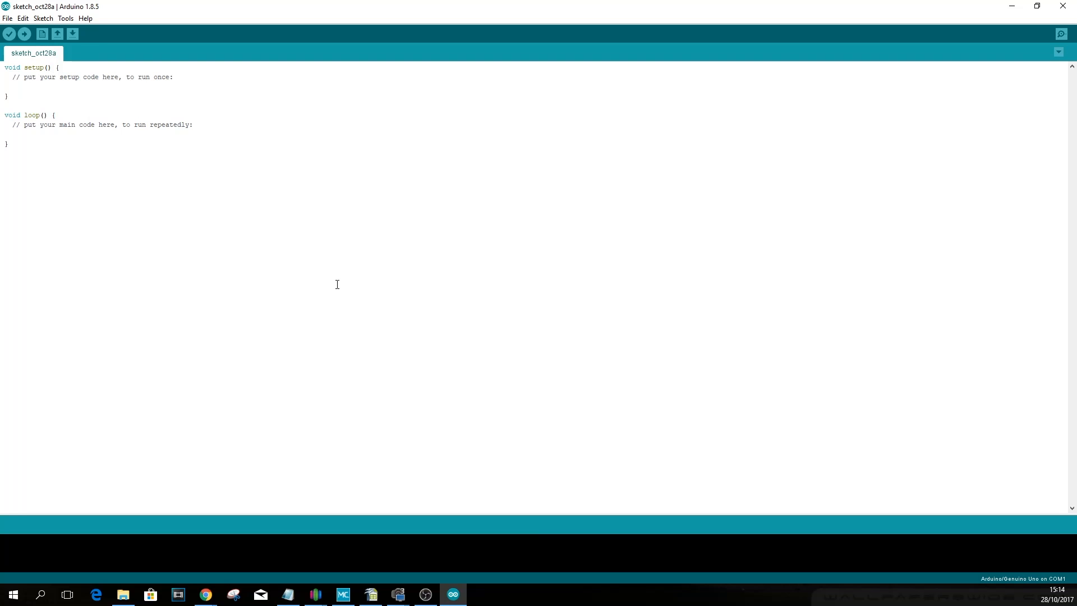
Open the sketch browser and navigate to the Marlin firmware folder
click(57, 34)
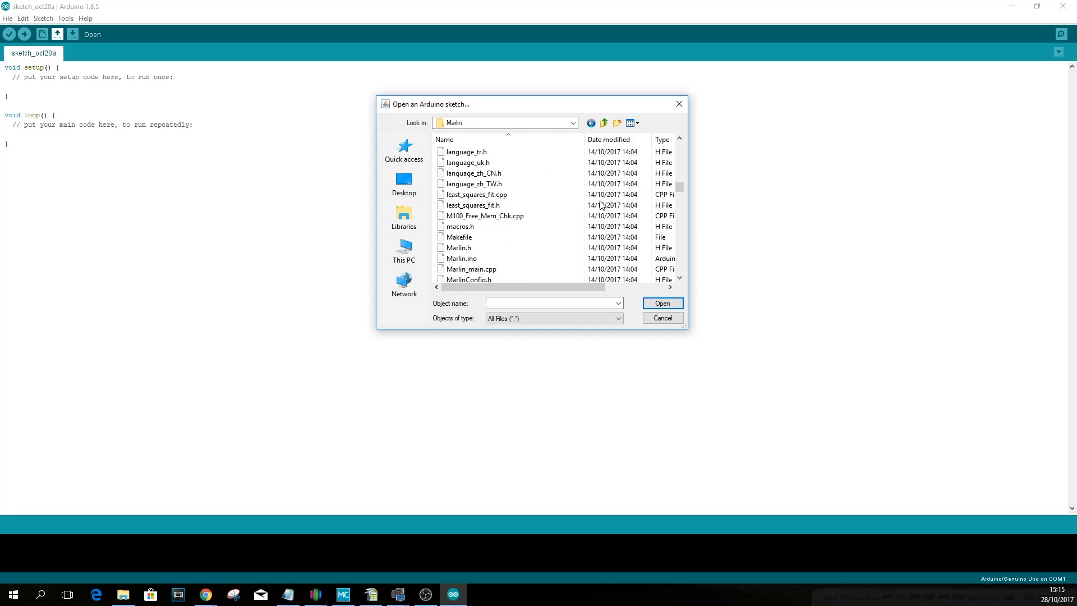
Open Marlin.ino and view its Configuration.h tab
click(662, 303)
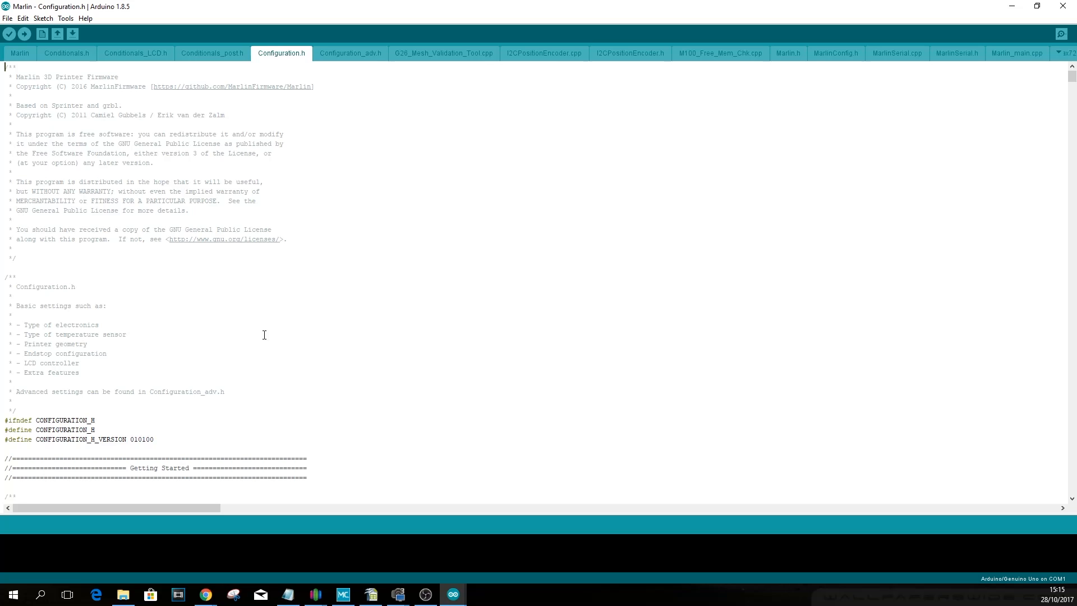
Uncomment #define BLTOUCH in the Probe Type section of Configuration.h
click(523, 190)
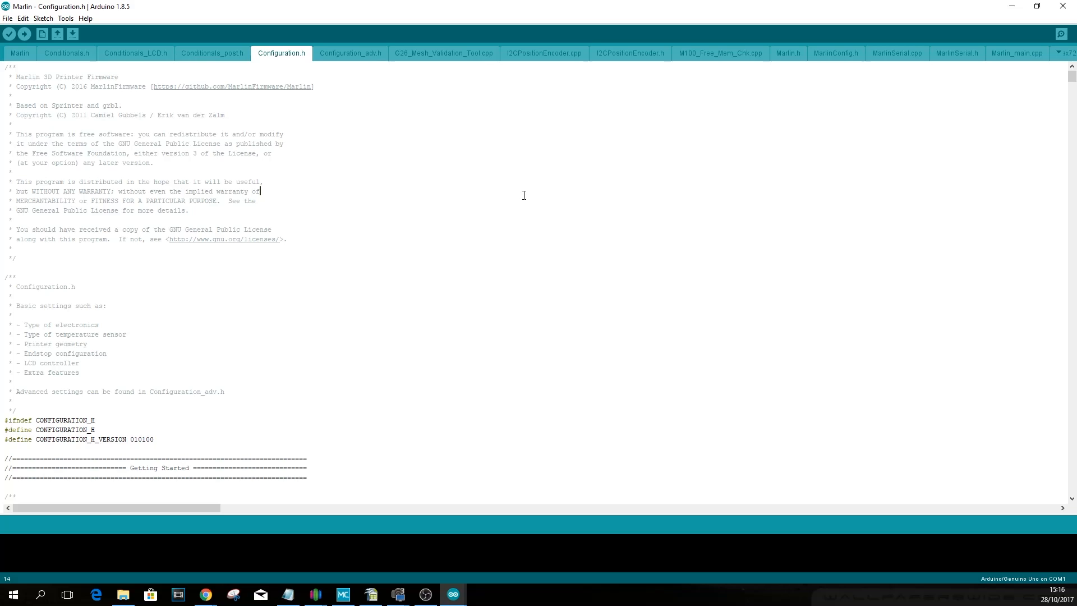
scroll(down, 3)
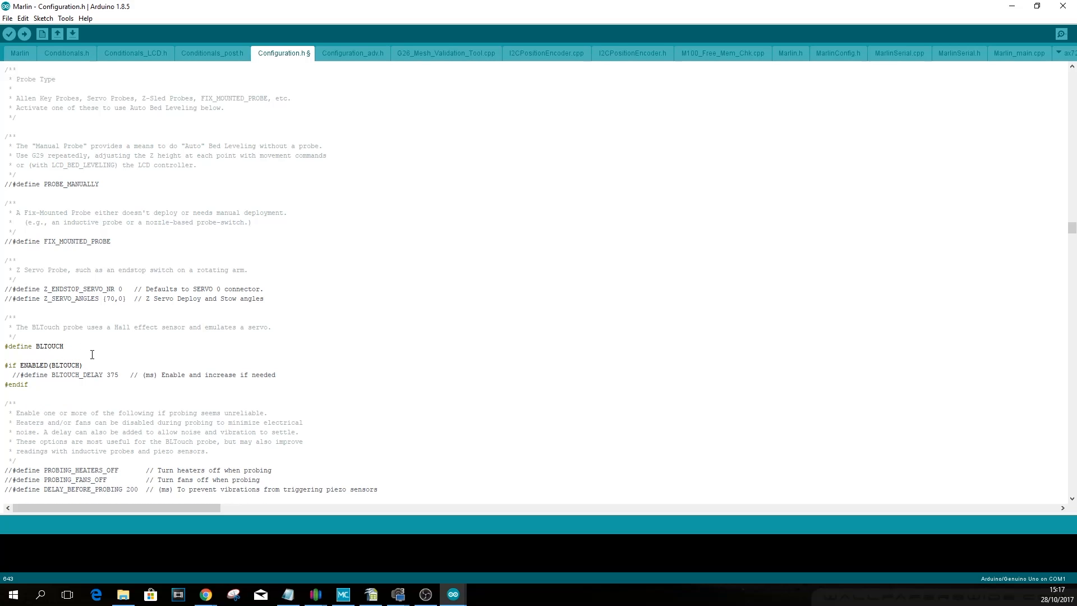
click(438, 330)
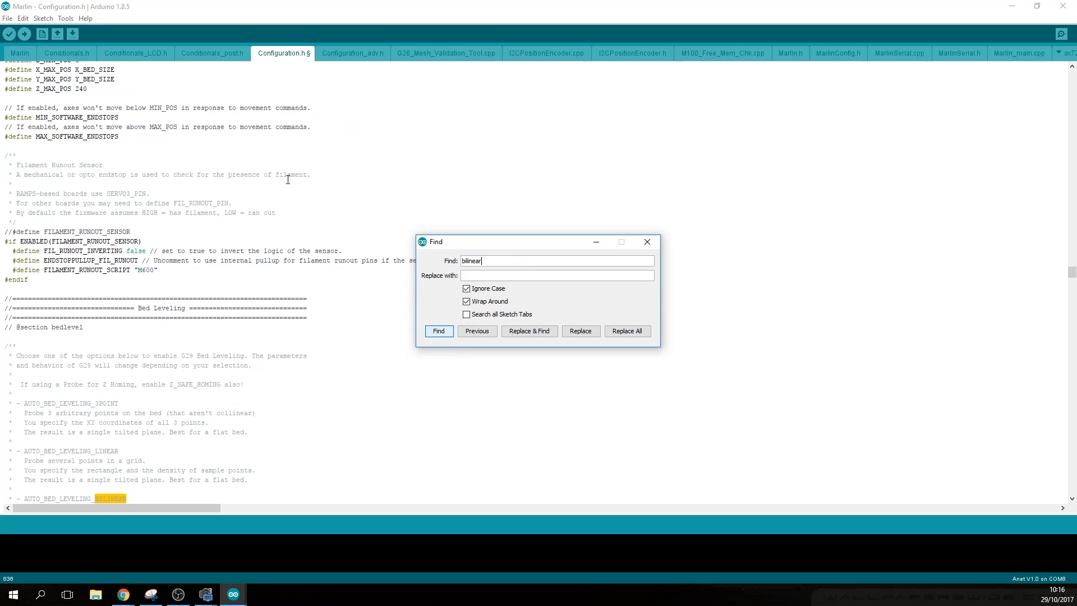
Uncomment #define AUTO_BED_LEVELING_BILINEAR after searching for 'bilinear'
click(438, 331)
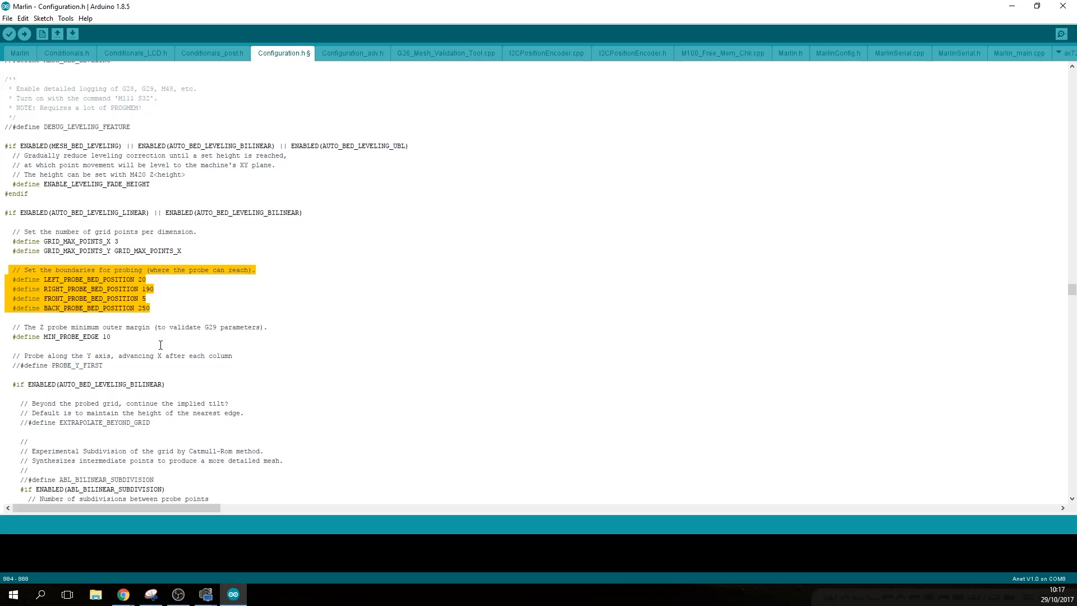
Set LEFT/RIGHT/FRONT/BACK_PROBE_BED_POSITION to 20, 190, 5 and 250
scroll(up, 3)
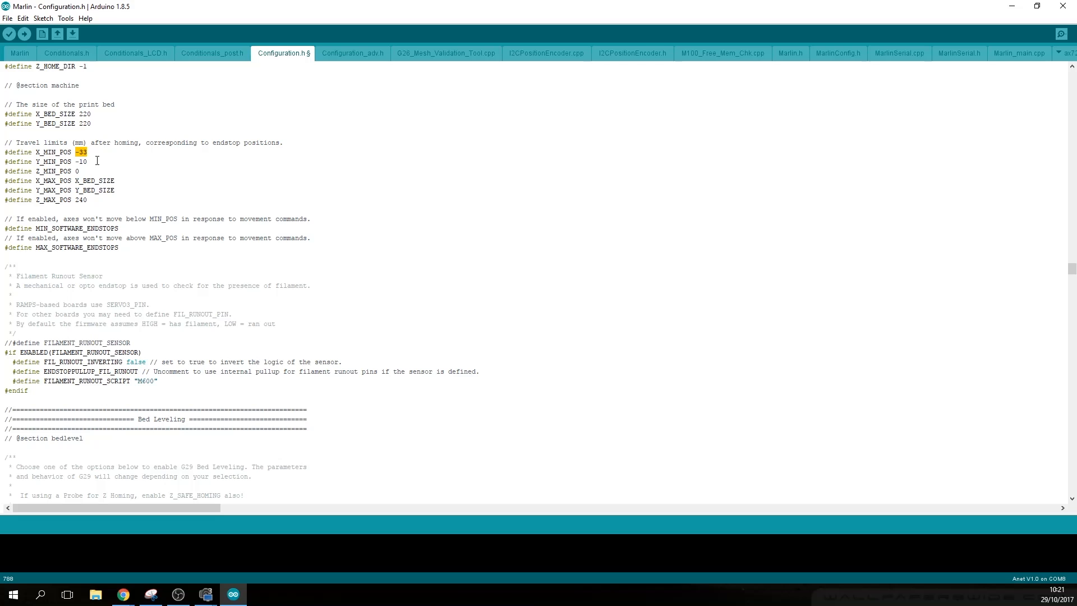